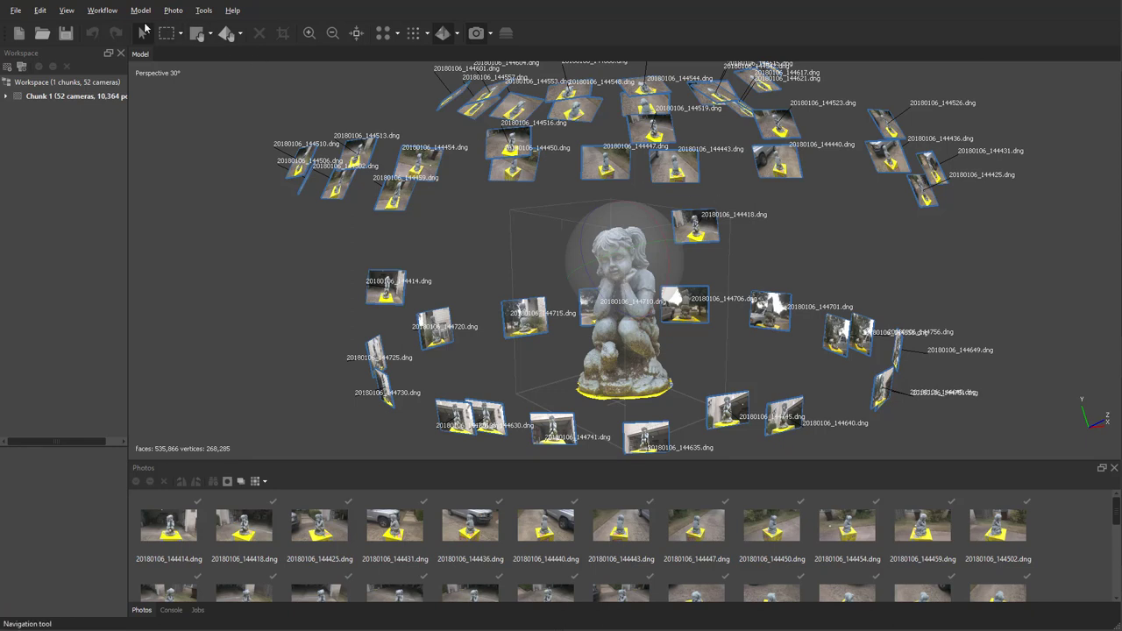
mouse_move(857, 381)
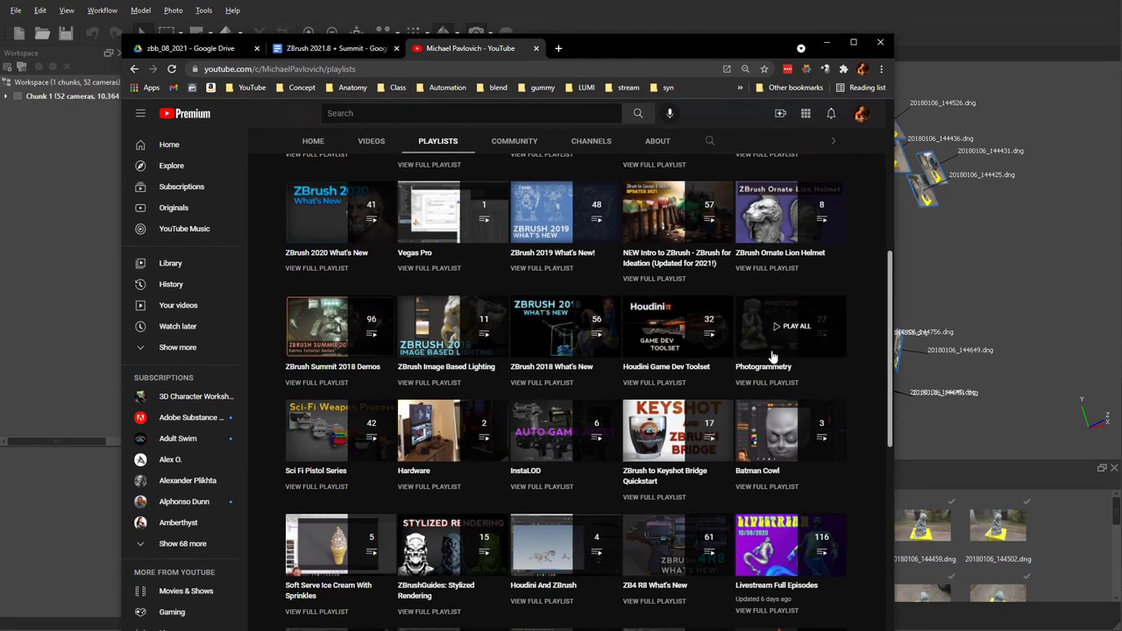
Export the statue model as Autodesk FBX, reusing an existing file name in girl_statue
click(791, 326)
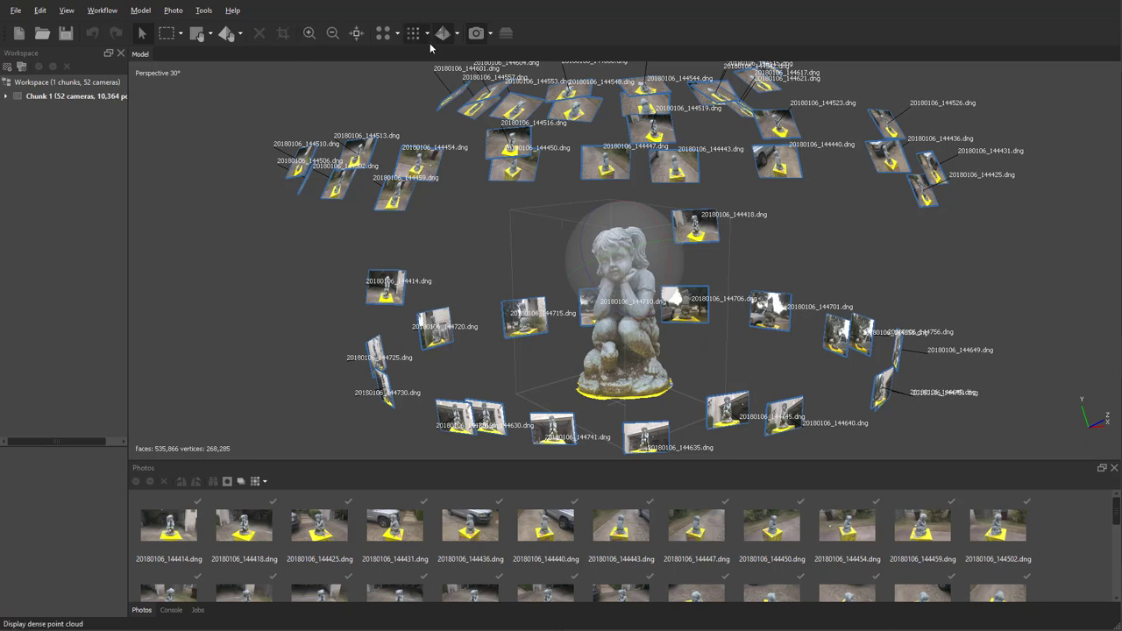
mouse_move(774, 172)
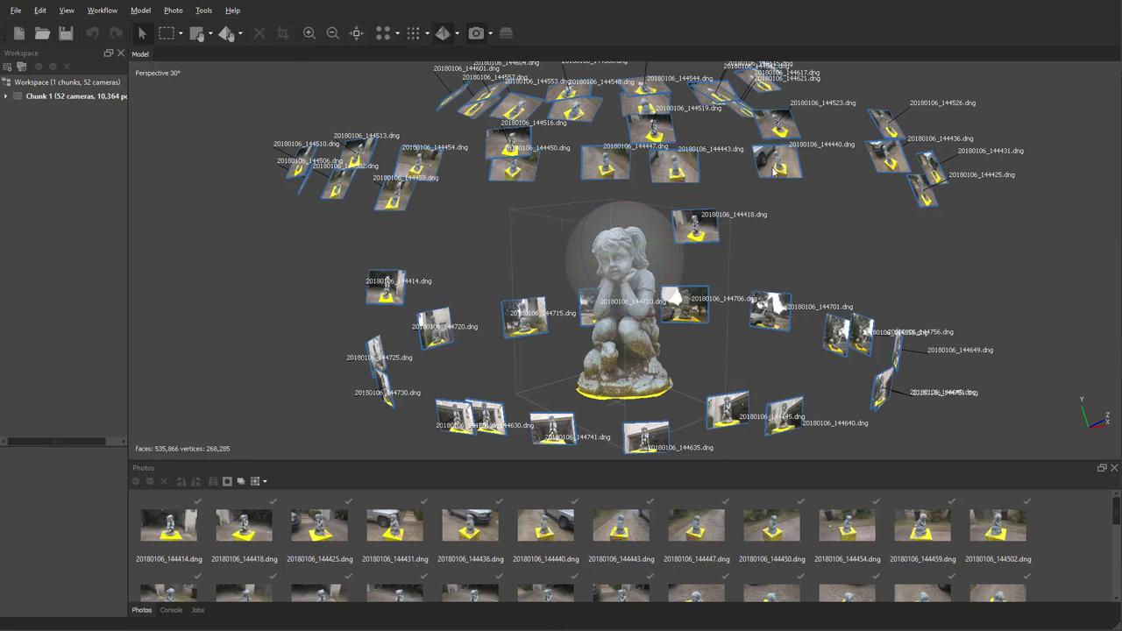
mouse_move(620, 283)
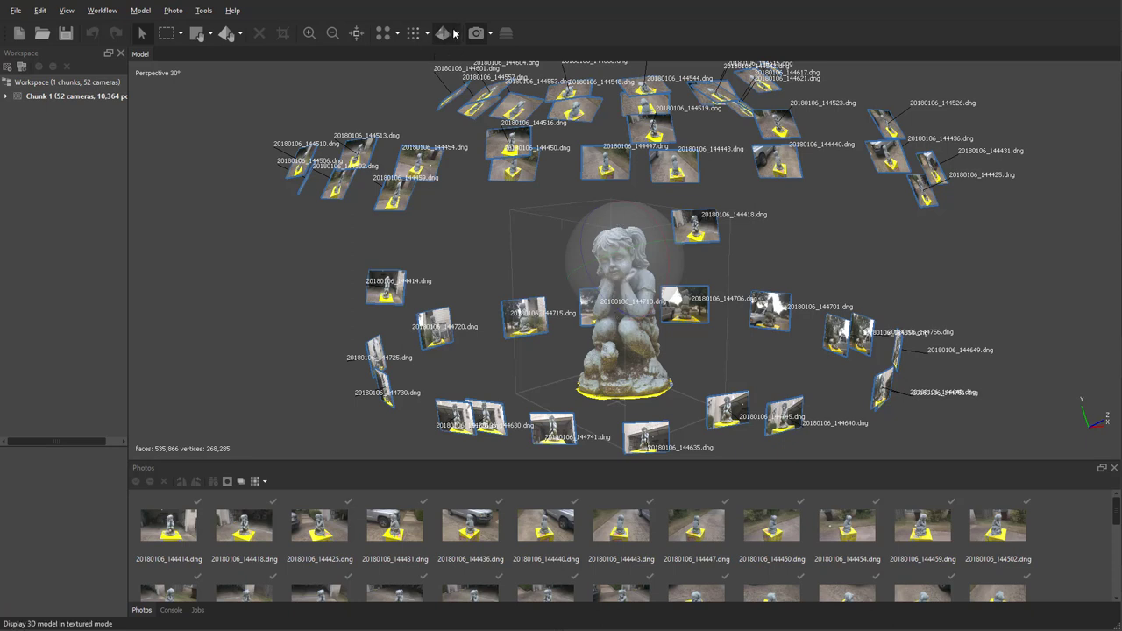
click(11, 12)
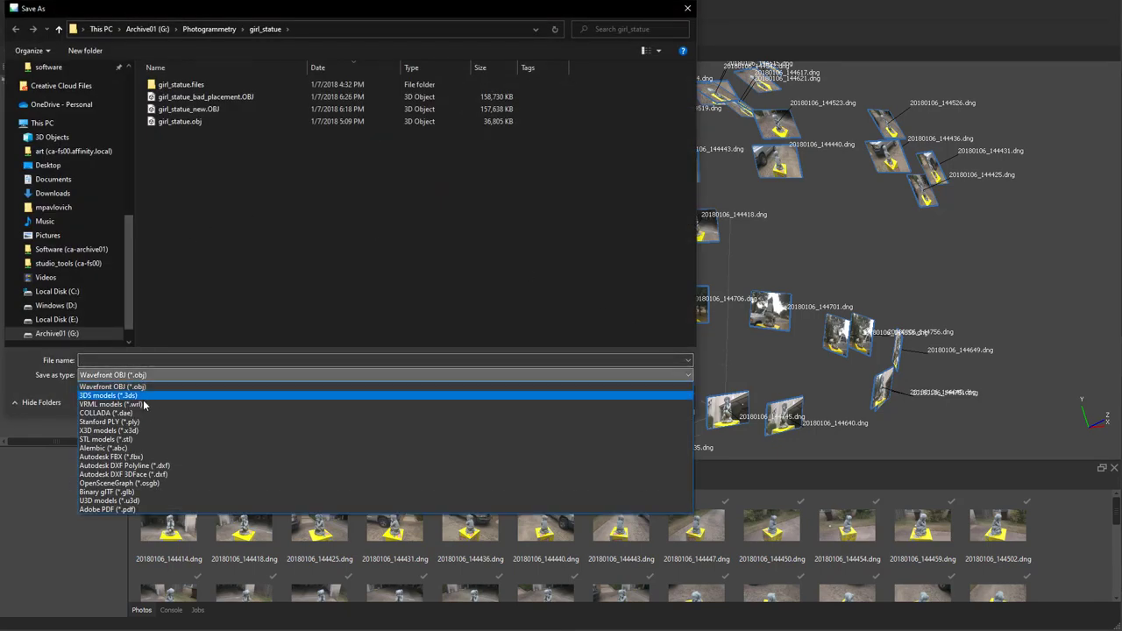
click(105, 458)
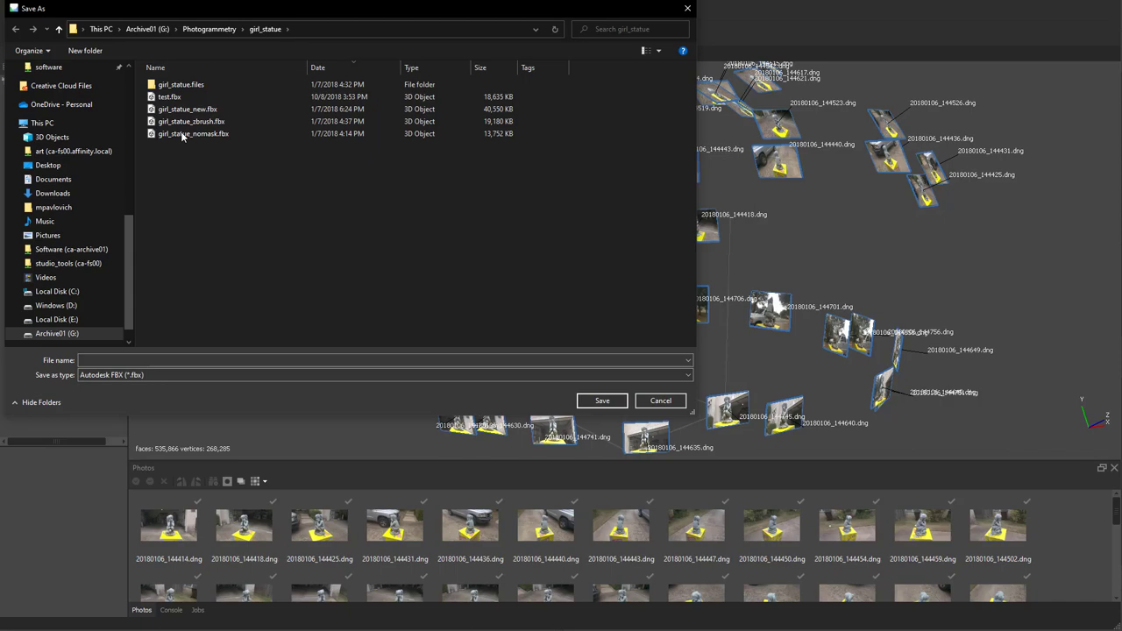
click(180, 96)
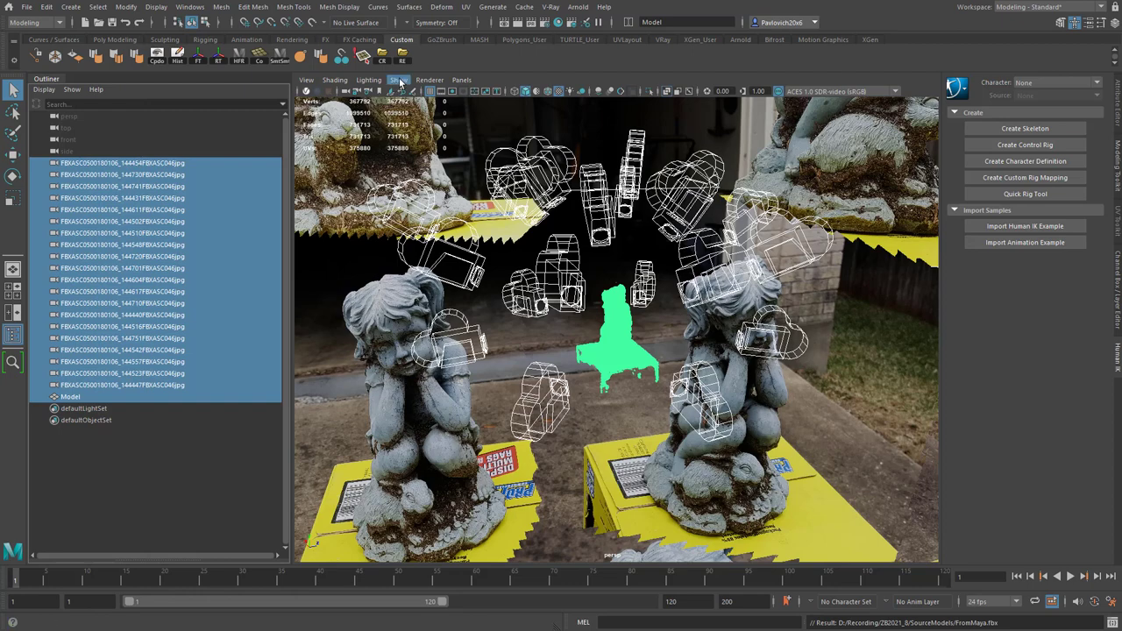
Hide image planes in the Maya viewport via the Show menu
click(398, 80)
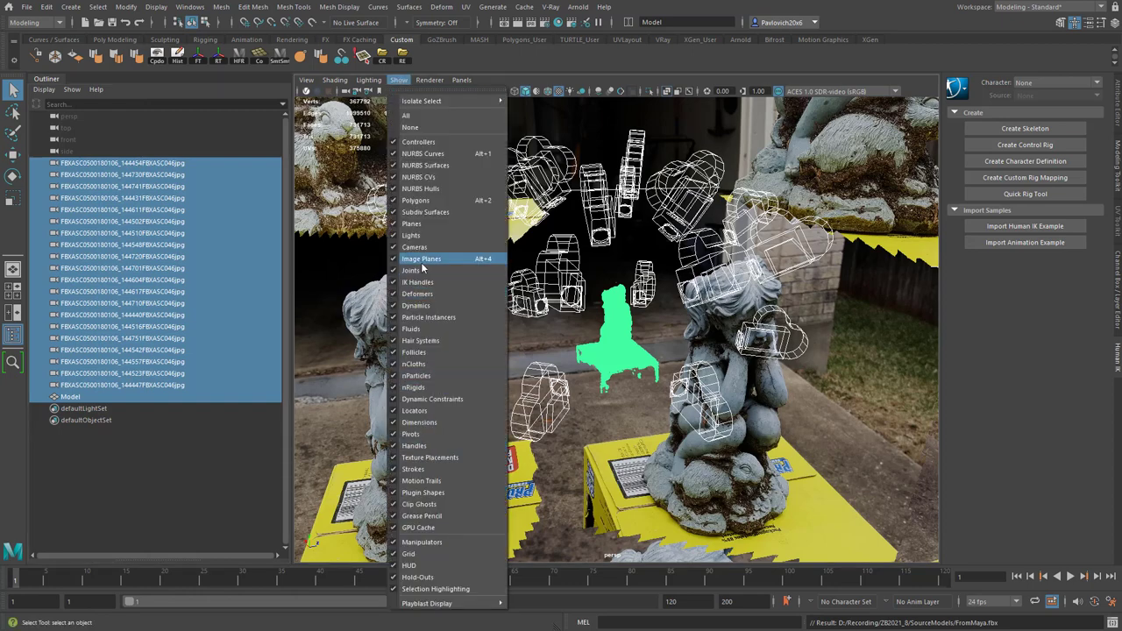
click(421, 259)
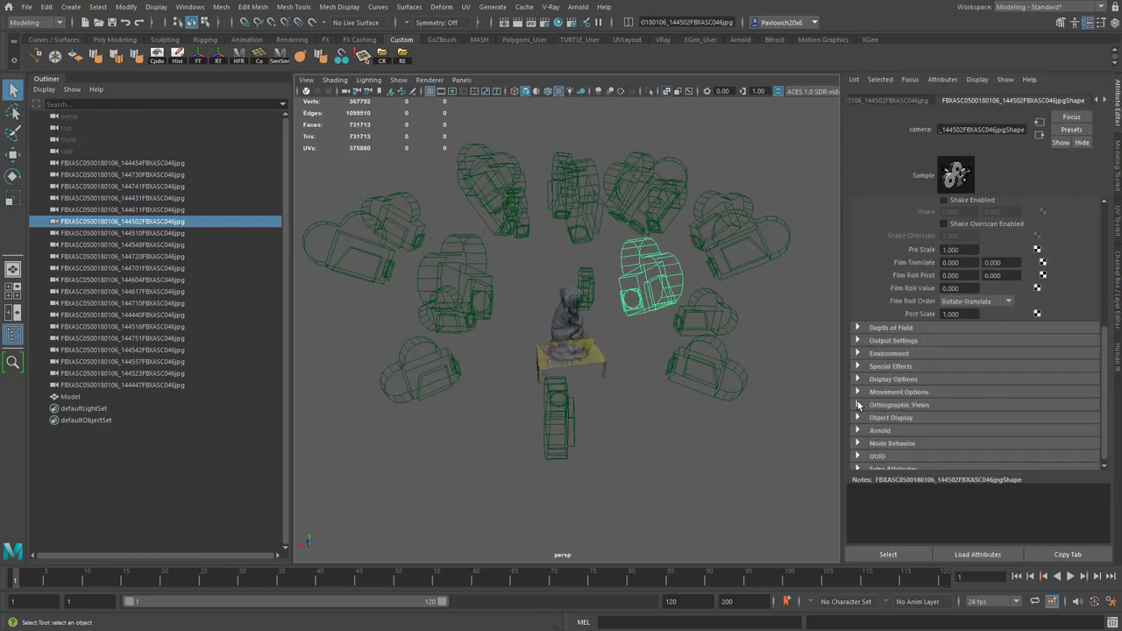
Show the 144502 camera's imagePlaneShape7 attributes with its photo file
click(889, 352)
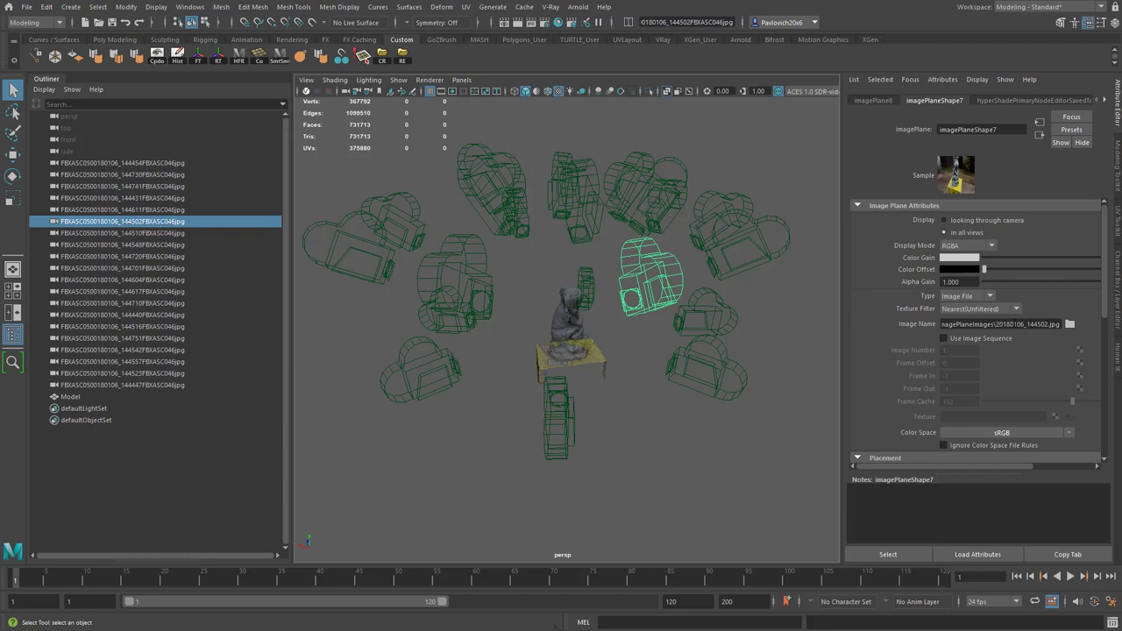
mouse_move(669, 329)
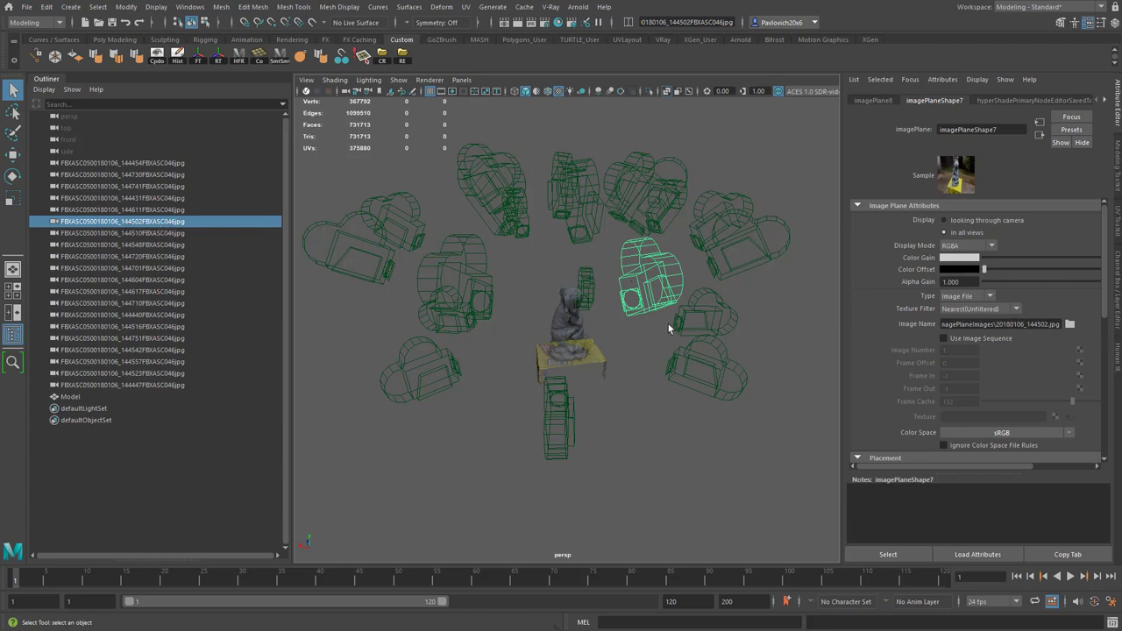
click(398, 79)
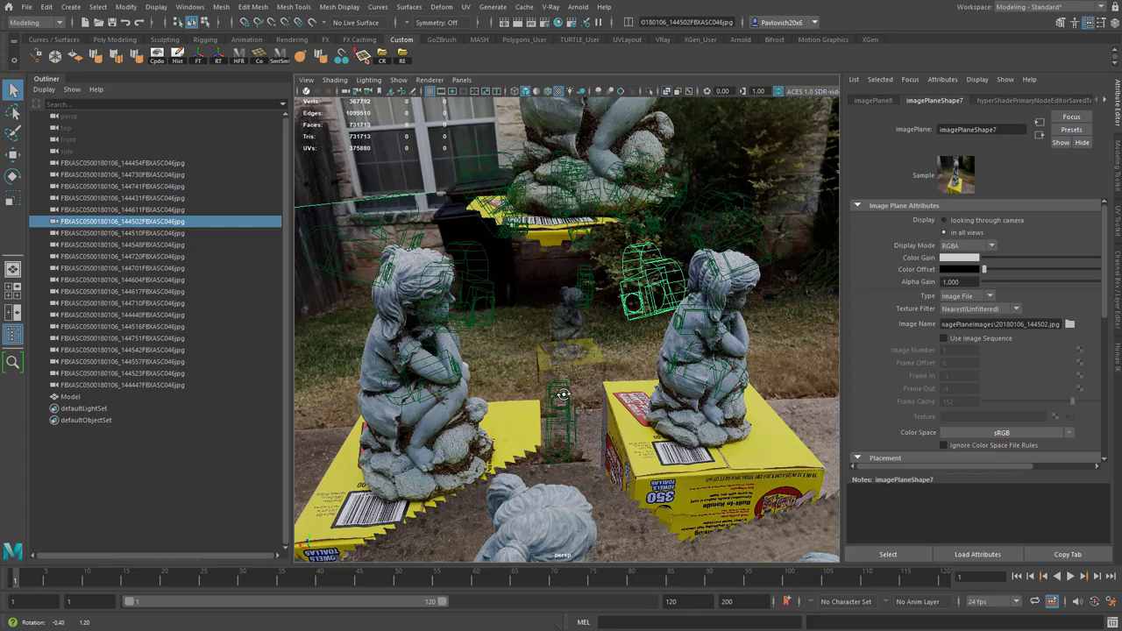
mouse_move(429, 79)
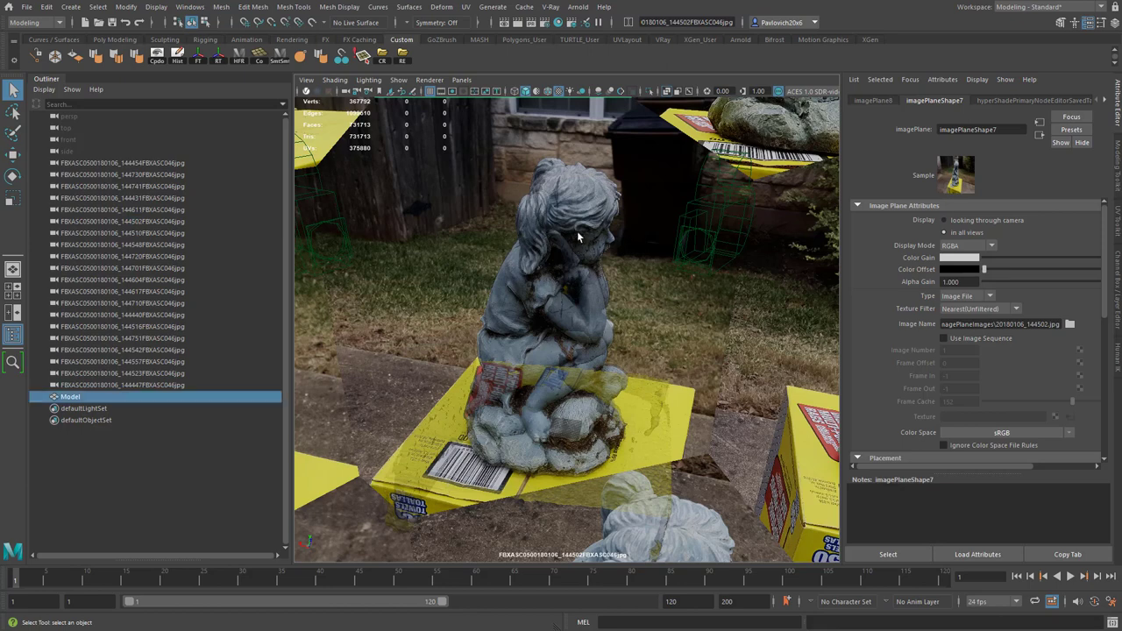
Look through the 144502 camera and deselect the statue model
click(123, 221)
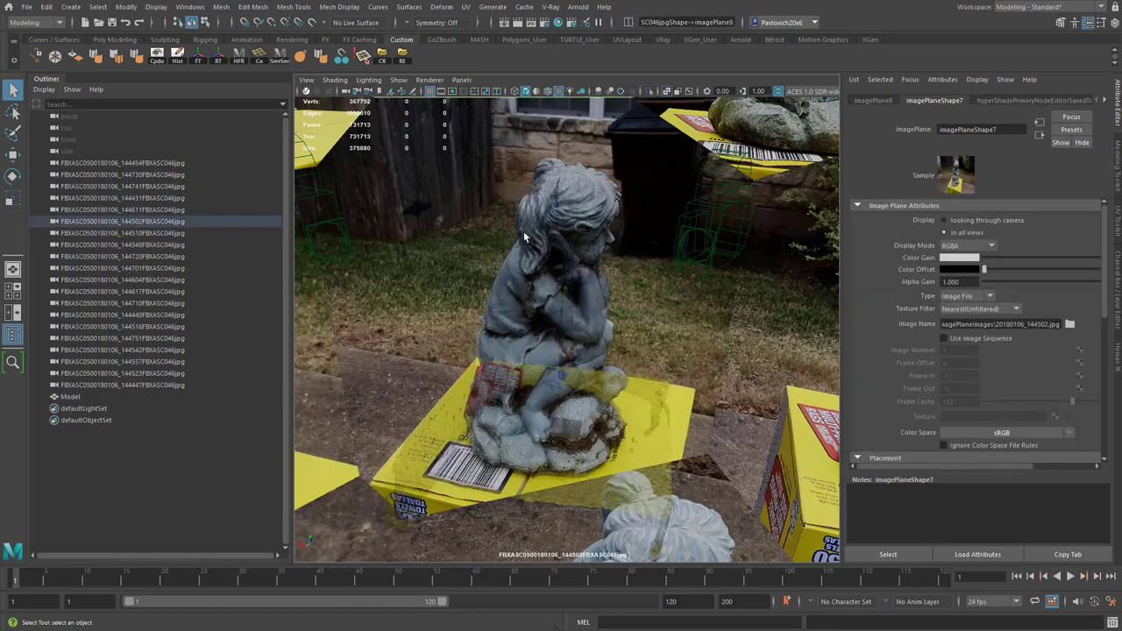
mouse_move(719, 248)
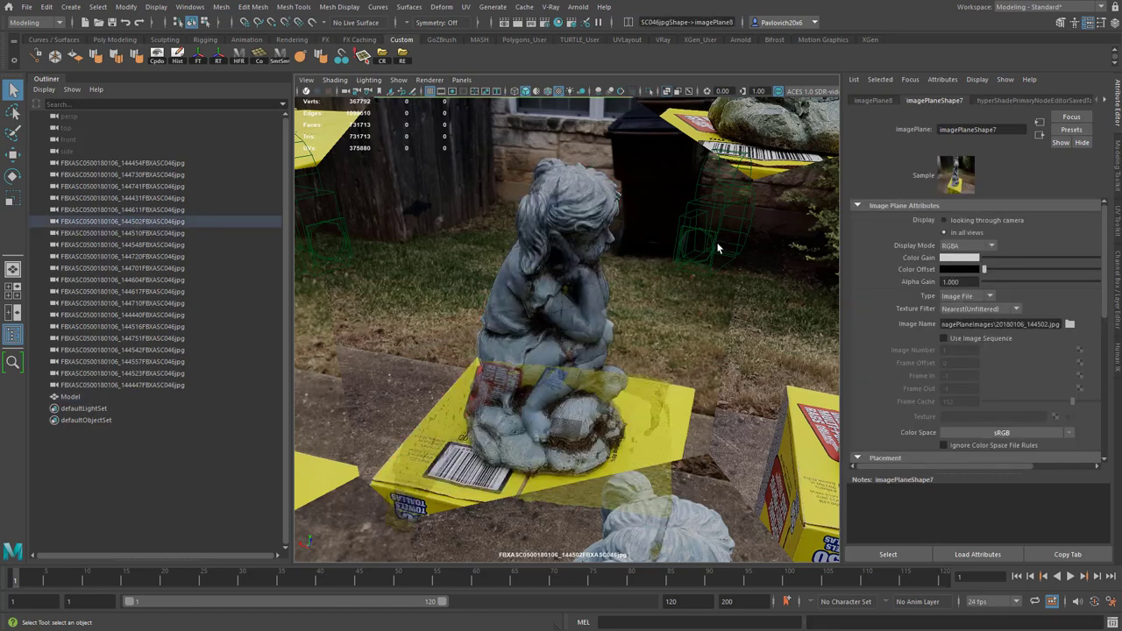
click(67, 396)
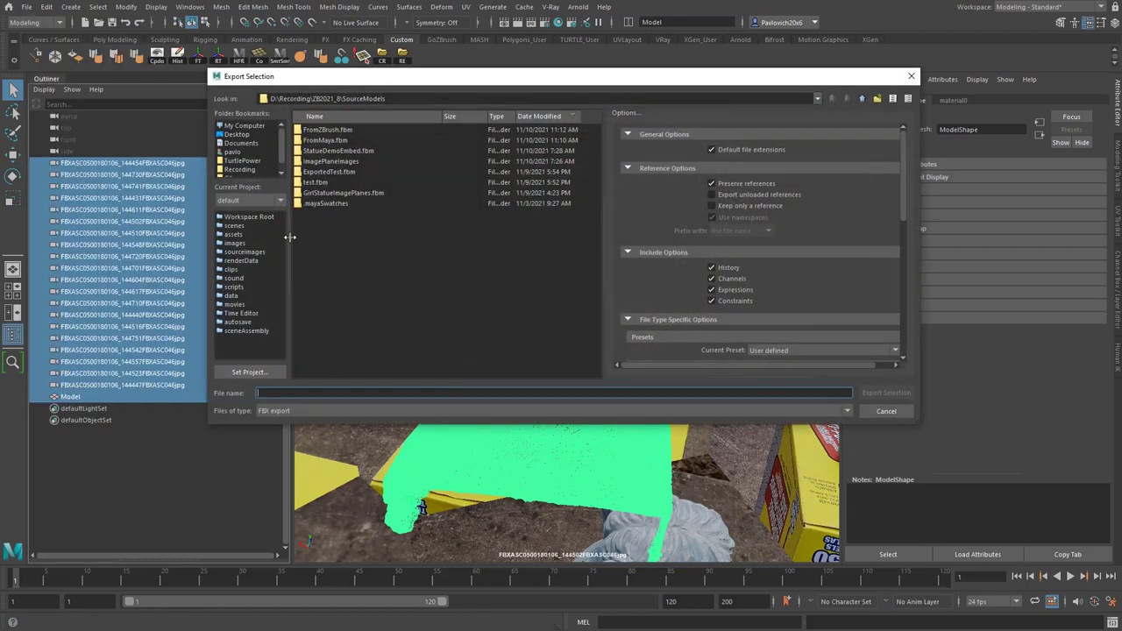
Name the export StatueFromMaya and export the selection with cameras and embedded media
text(StatueFromMaya)
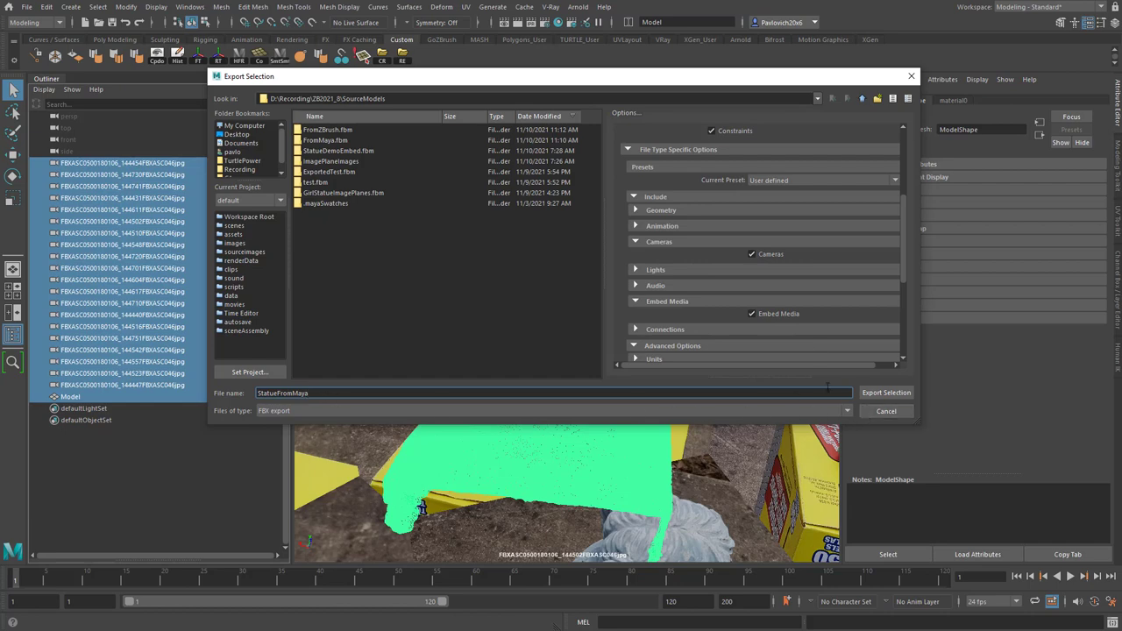
click(887, 392)
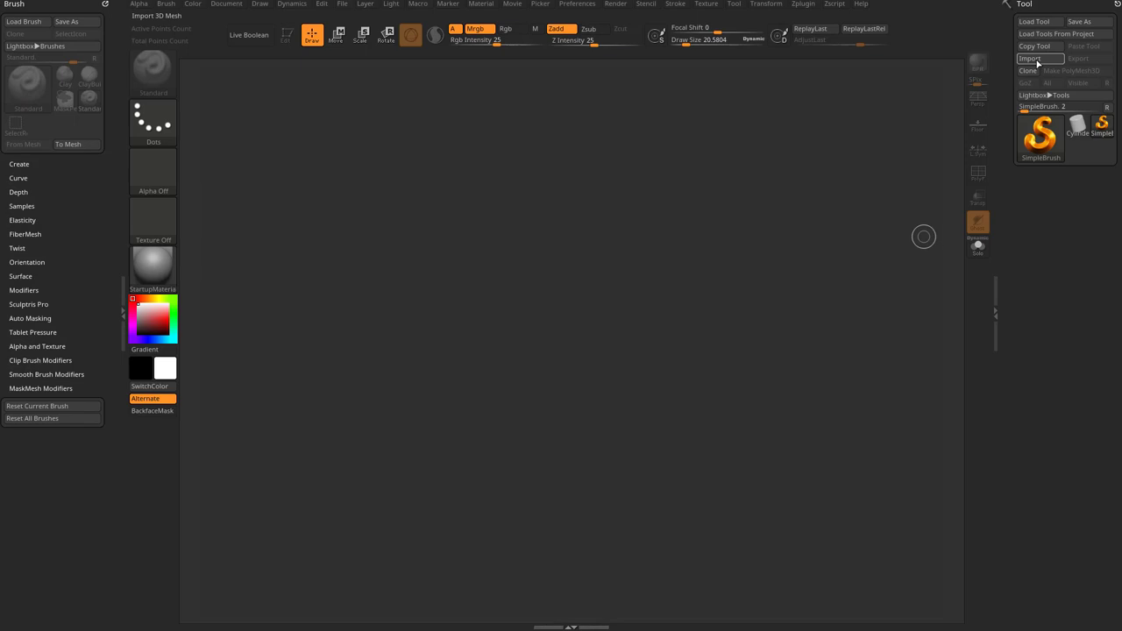
Import StatueFromMaya.fbx from SourceModels through the Tool palette
click(1030, 58)
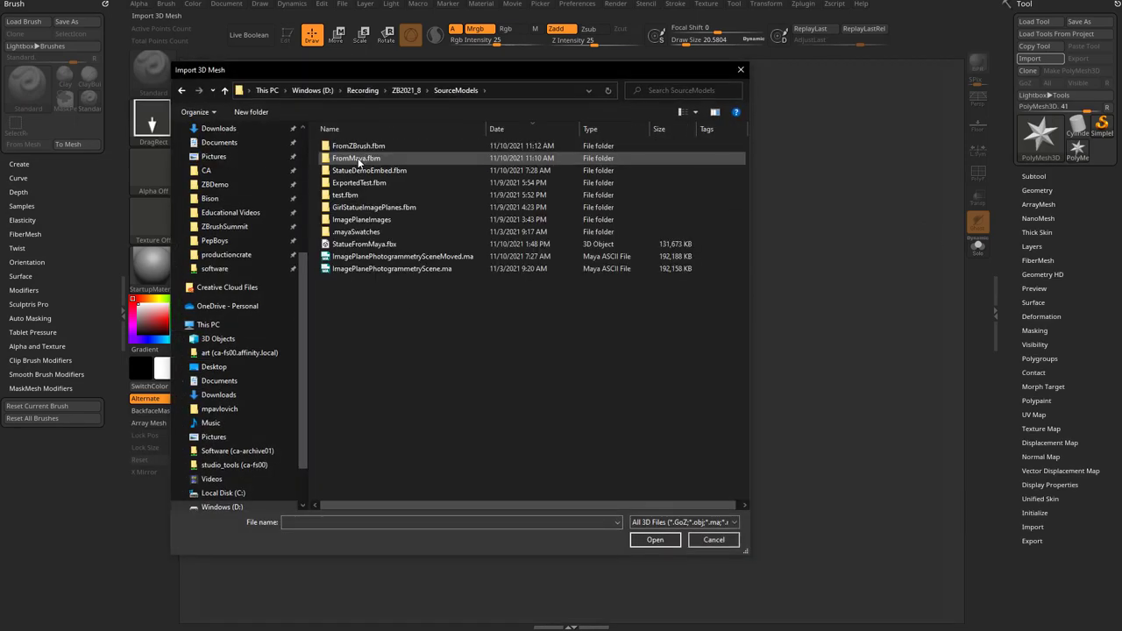
click(359, 244)
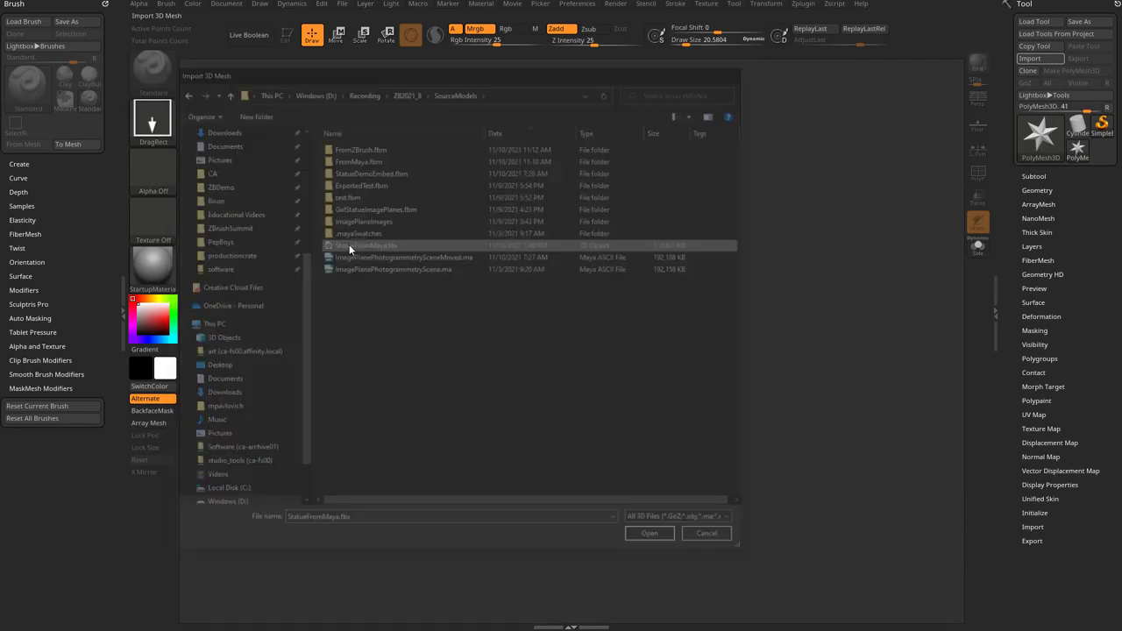
click(649, 534)
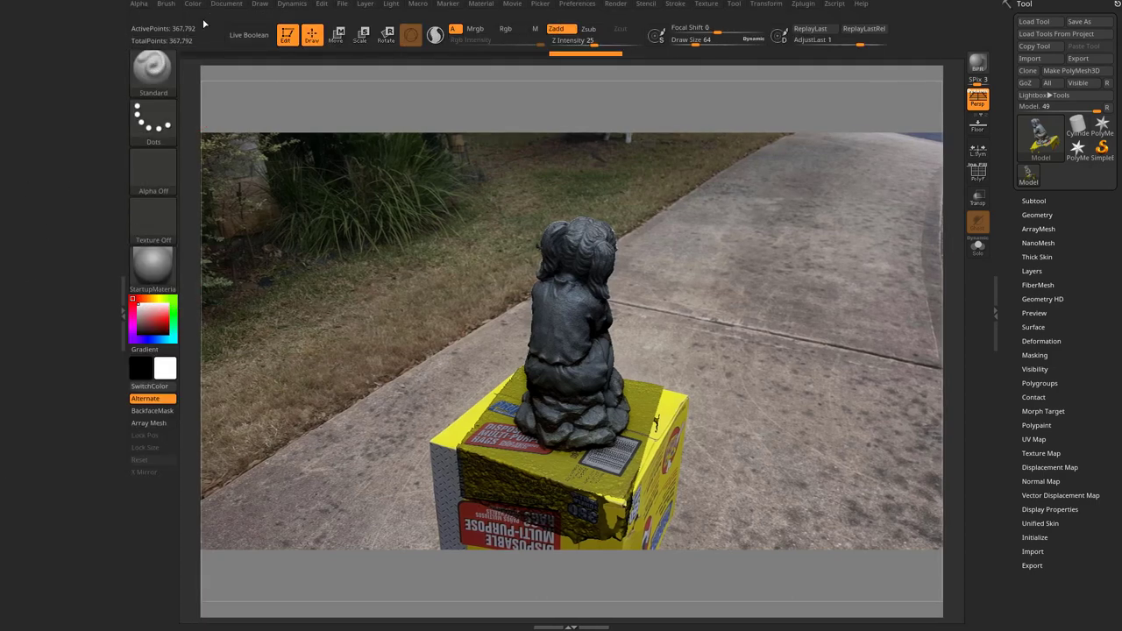
Step to stored camera 20180106_144720.jpg in the Camera/Channels panel
click(156, 6)
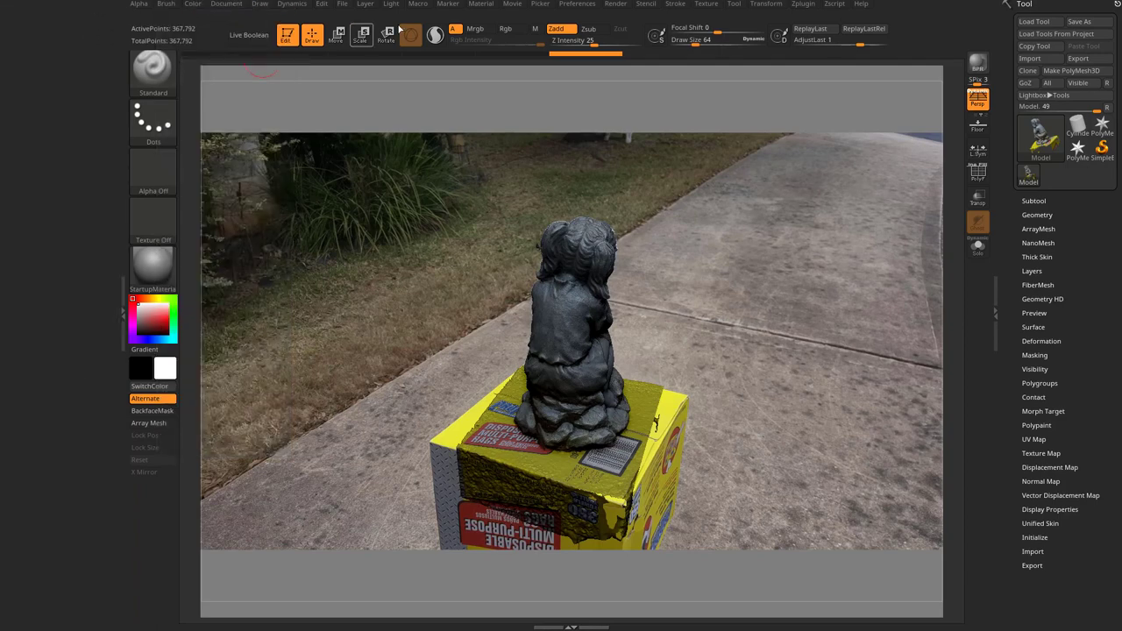
click(258, 7)
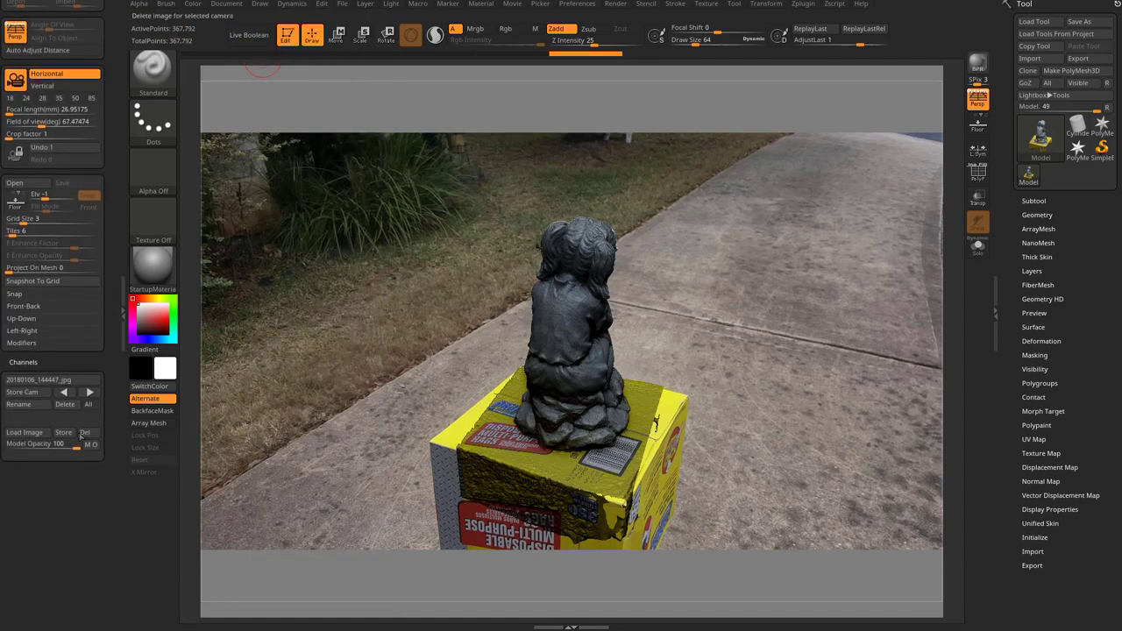
click(40, 379)
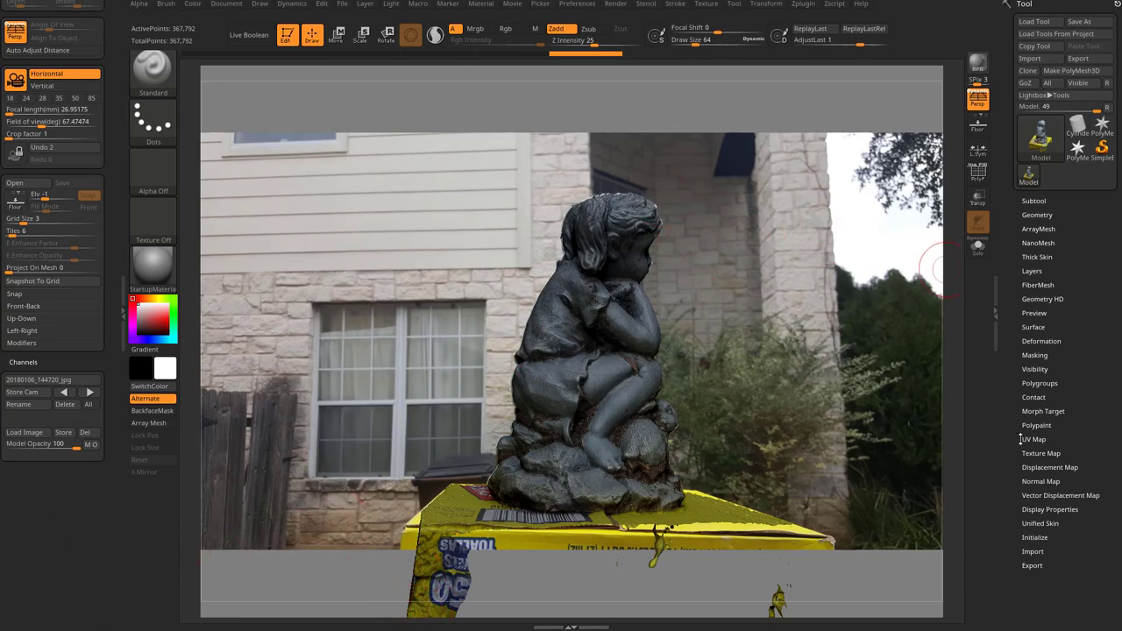
Expand the Tool palette's Subtool list for the statue model
click(1041, 452)
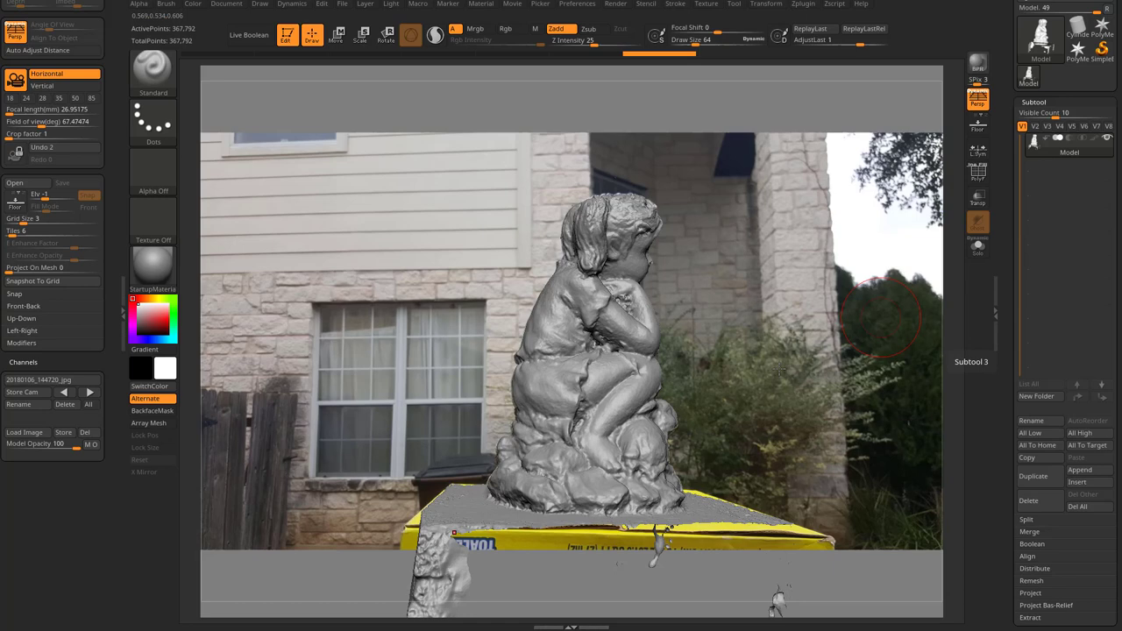
mouse_move(676, 396)
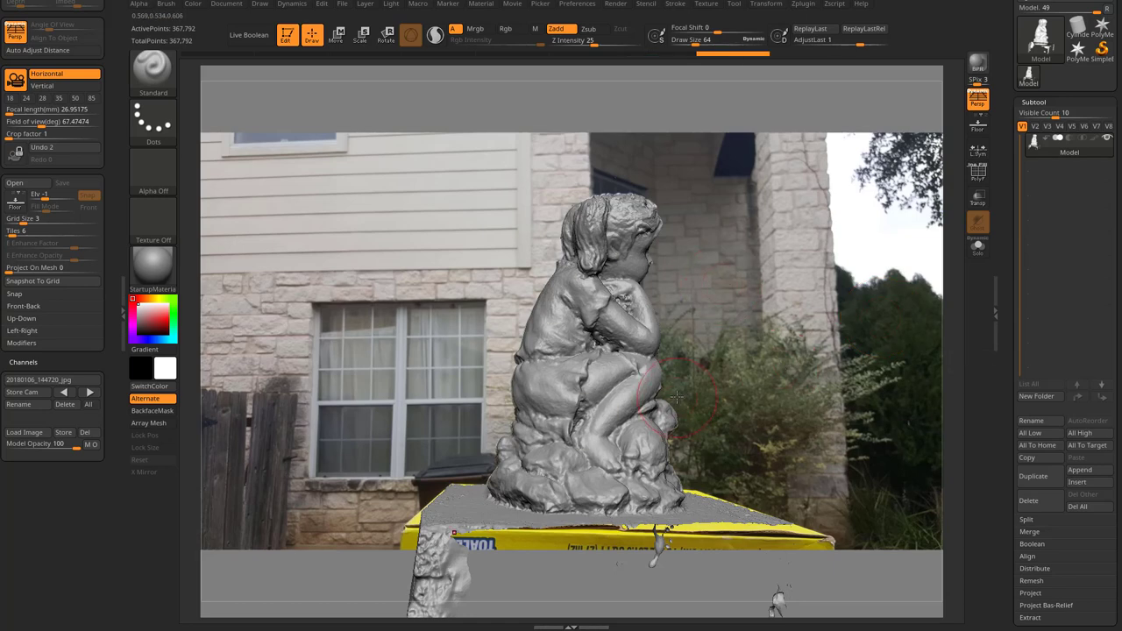
click(636, 483)
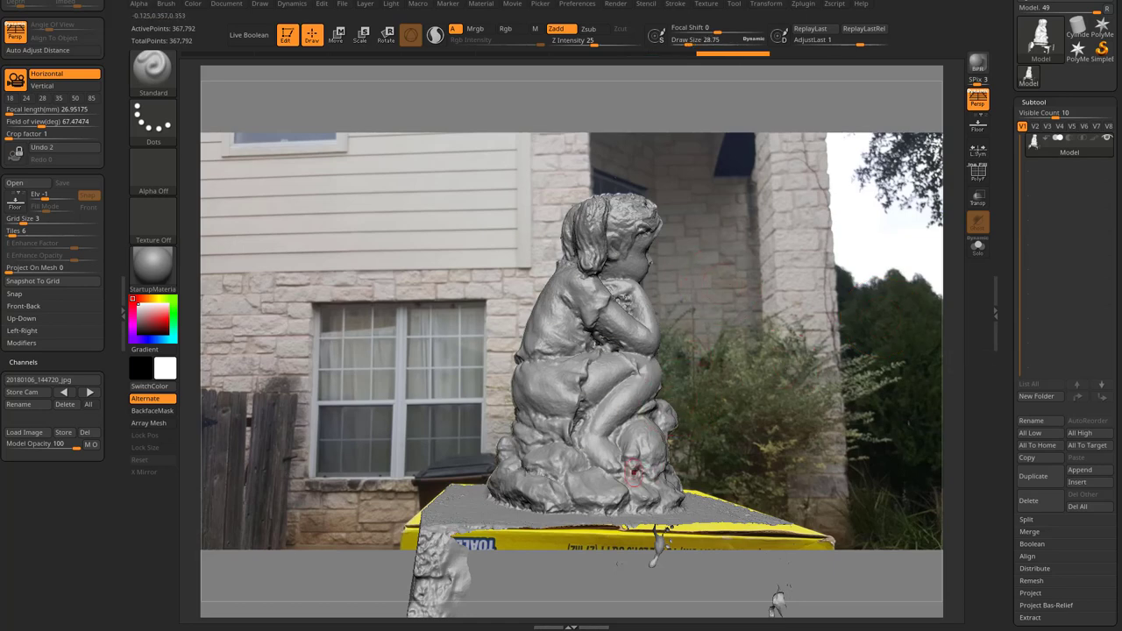
mouse_move(44, 444)
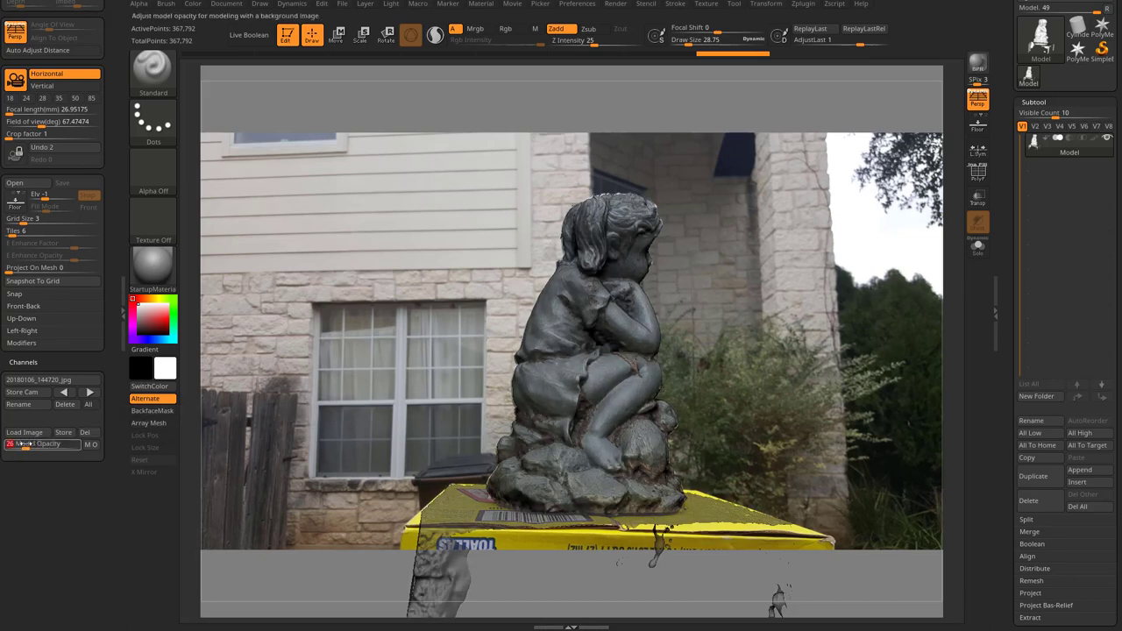
mouse_move(91, 445)
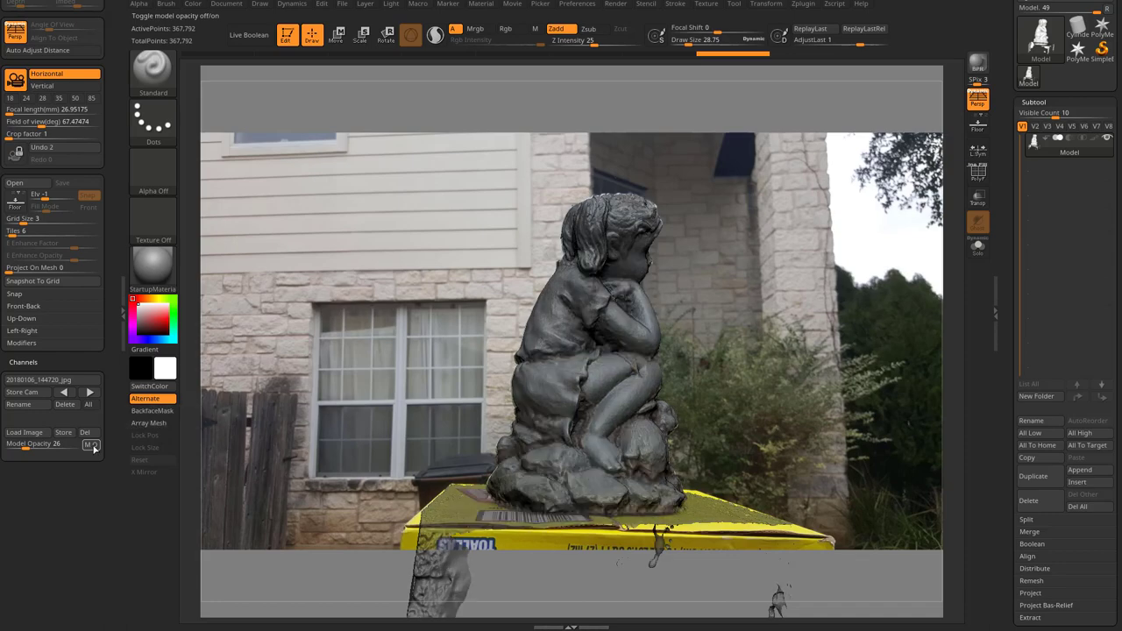
mouse_move(92, 445)
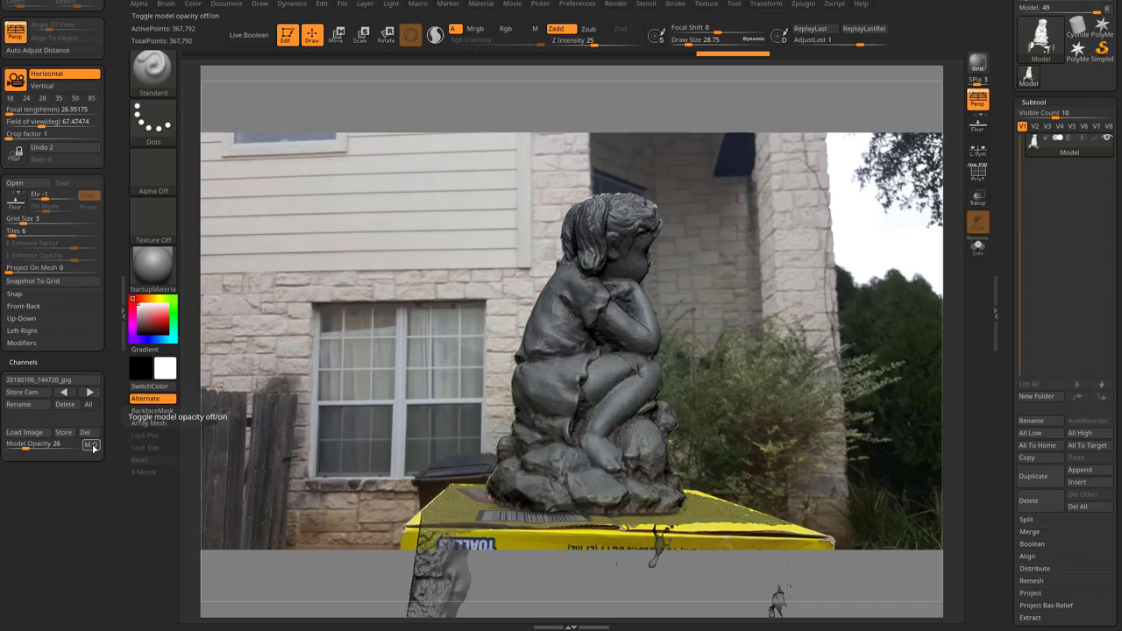
Enable the M O model opacity toggle at opacity 26
click(88, 392)
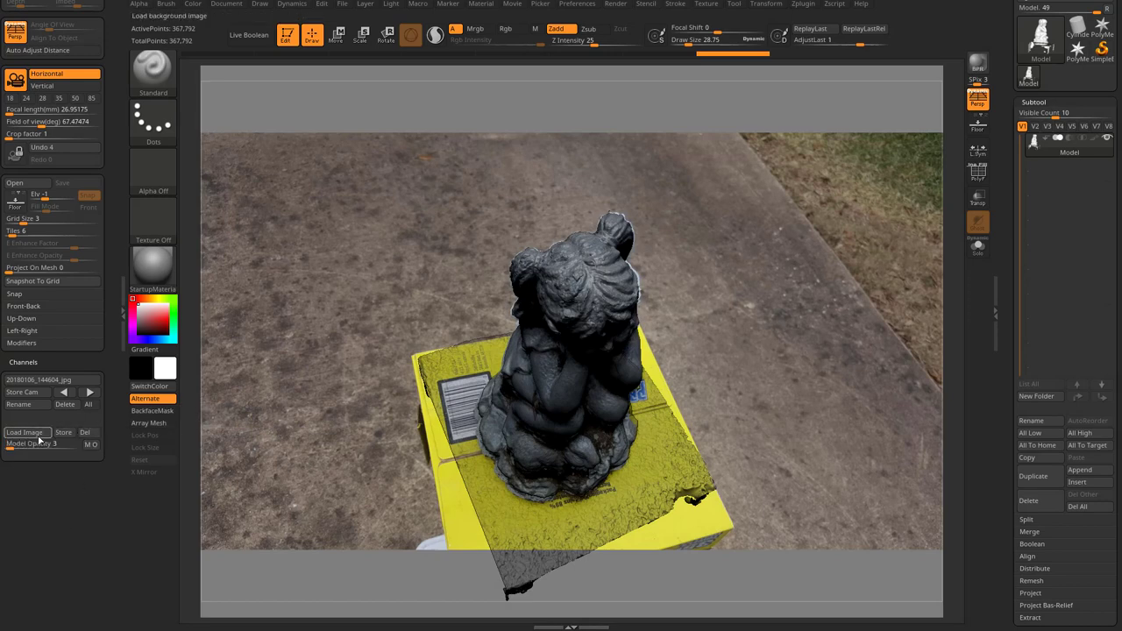
mouse_move(23, 392)
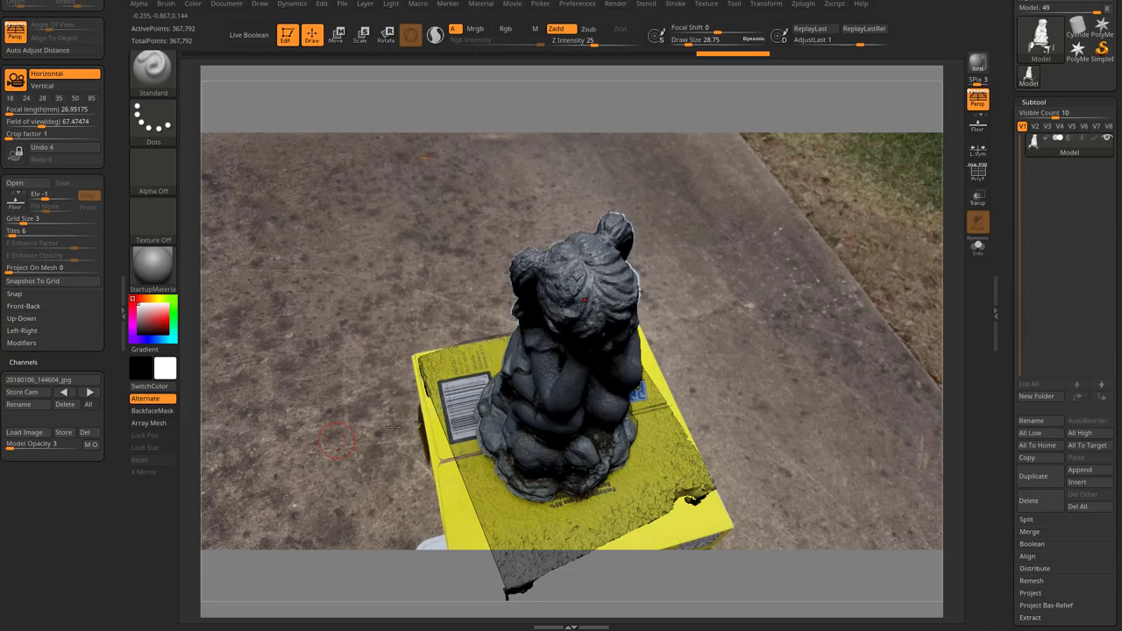
mouse_move(44, 380)
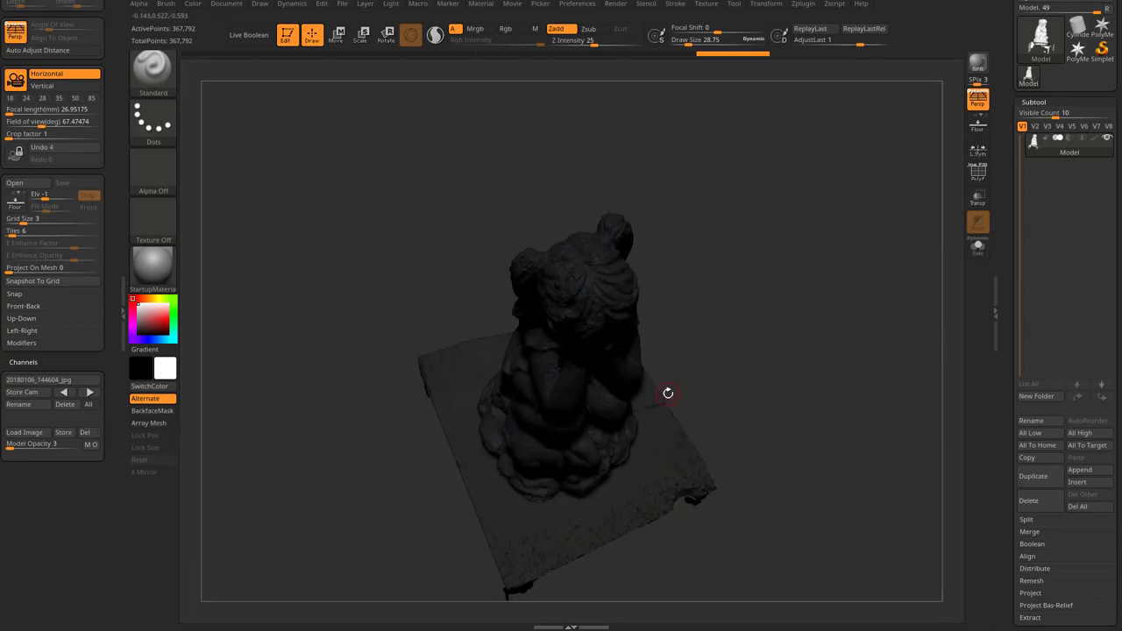
Reload the driveway background photo for the top-down camera with Load Image
click(26, 432)
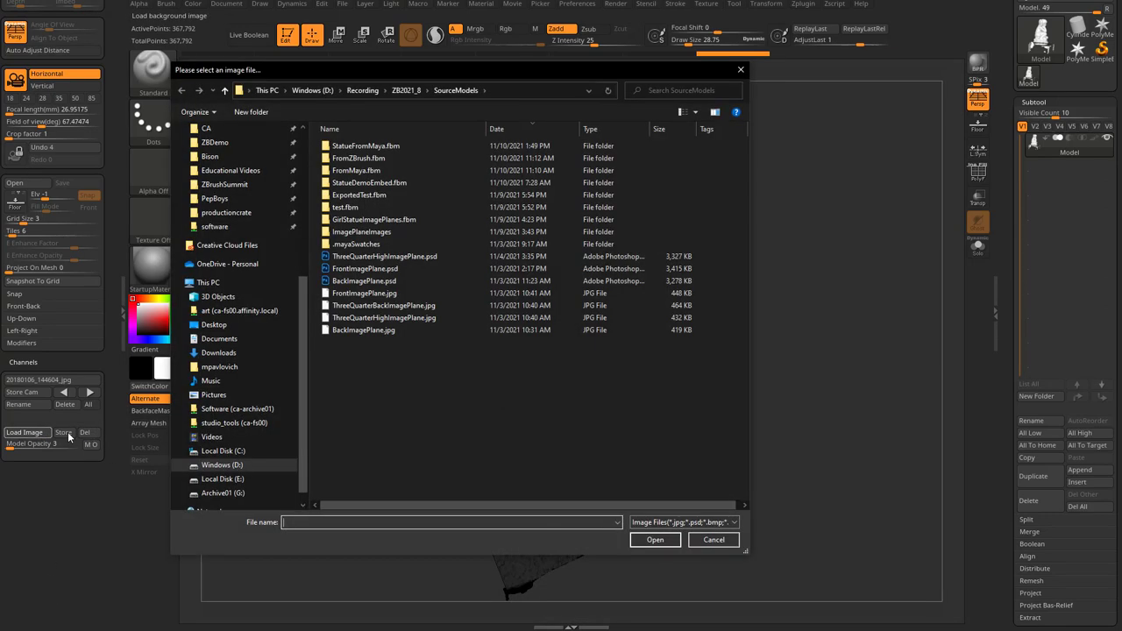
double_click(359, 231)
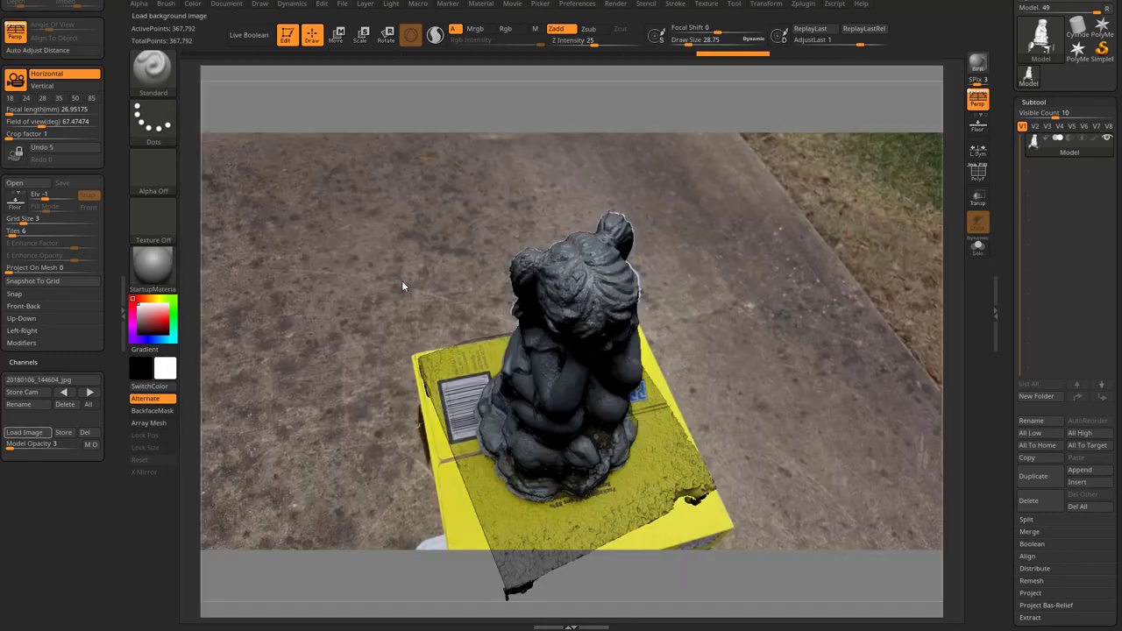
click(63, 433)
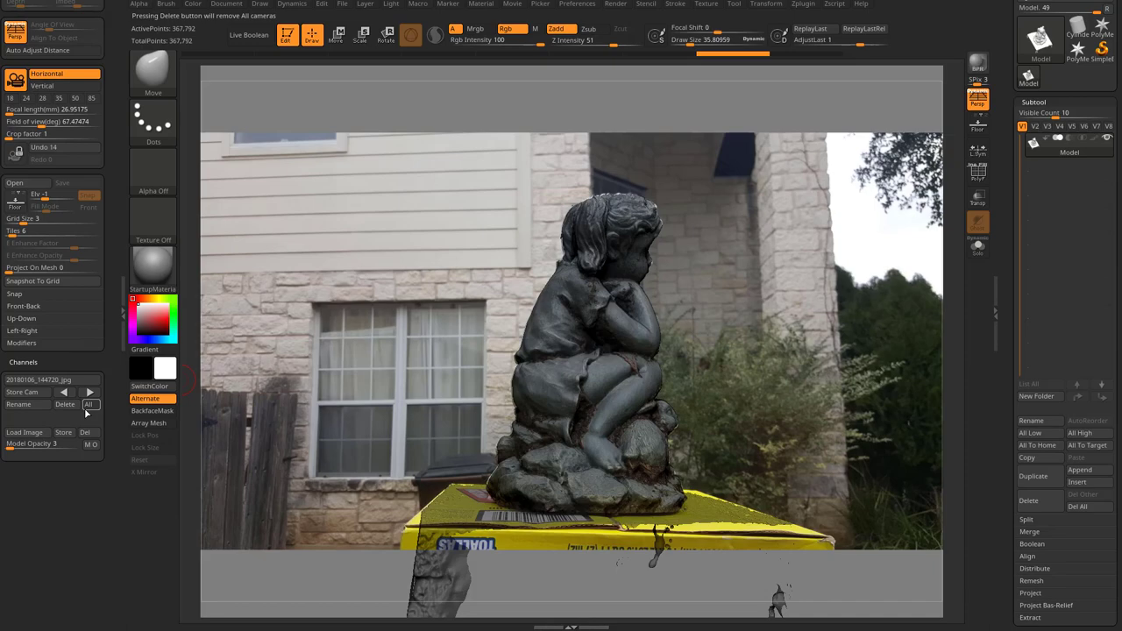
mouse_move(17, 404)
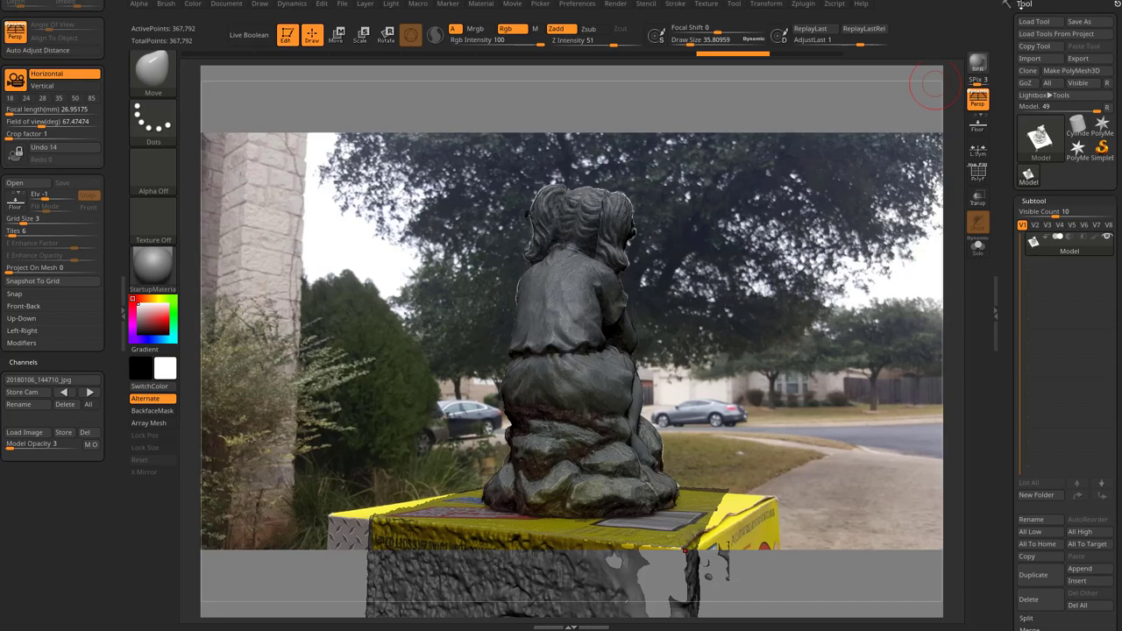
Save the scene as a new ZBrush project named StatueImagePlanes, keeping cameras and image planes
click(349, 3)
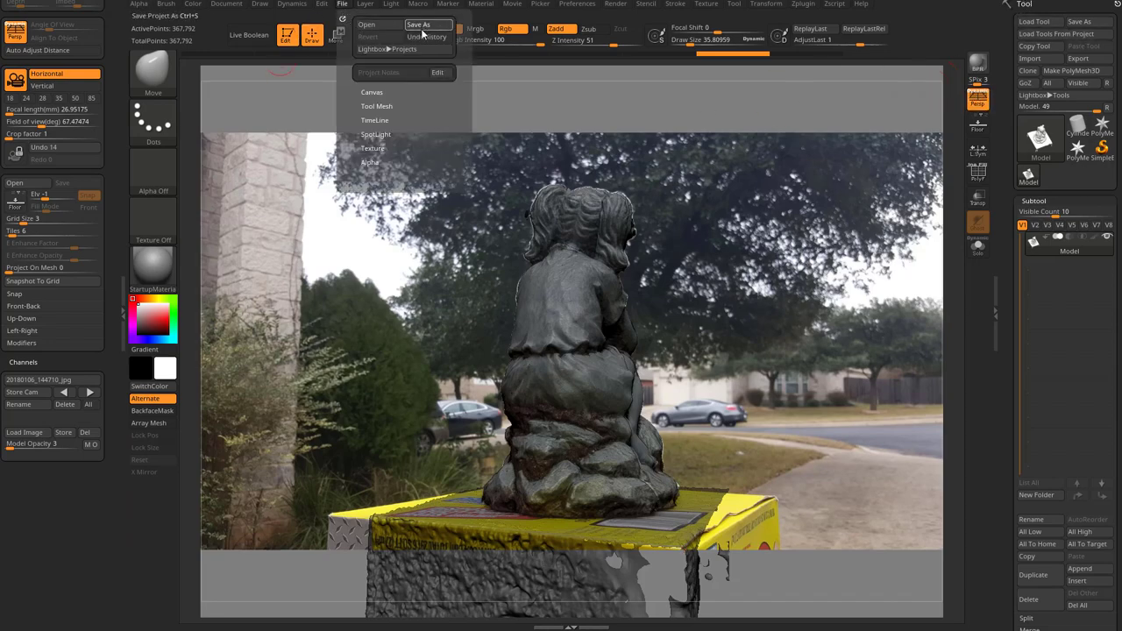
click(426, 24)
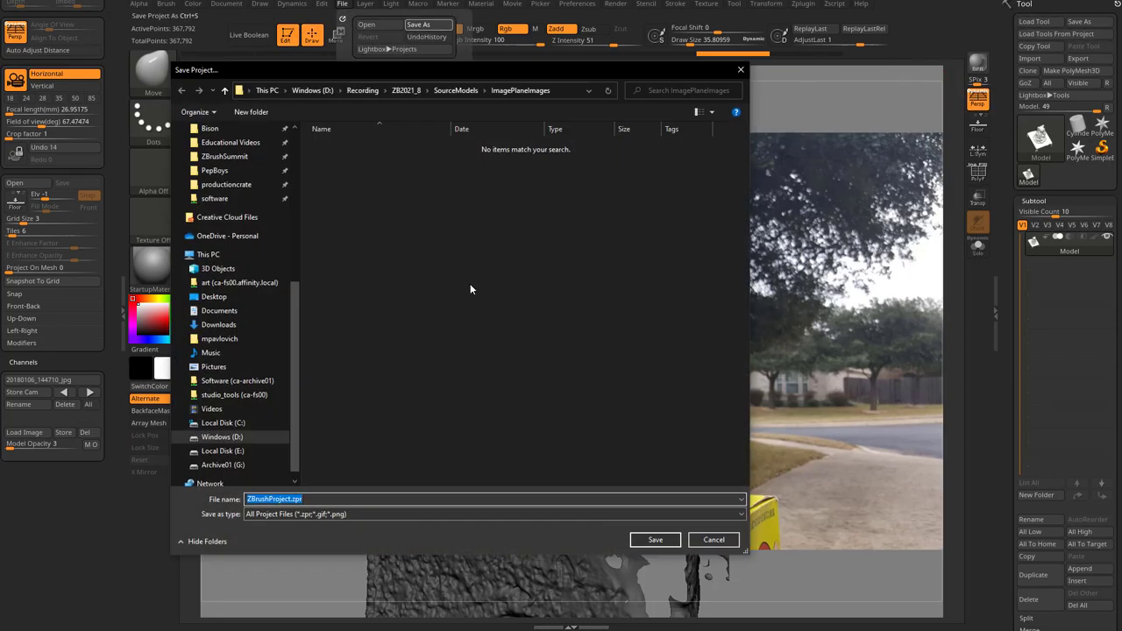
text(Statue1)
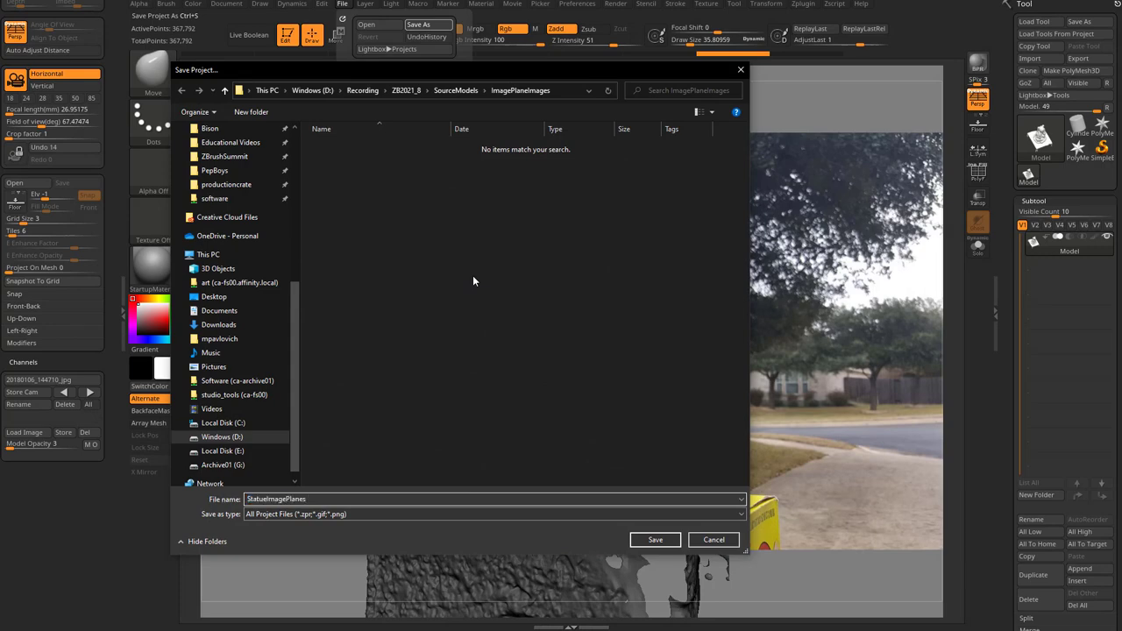
click(655, 539)
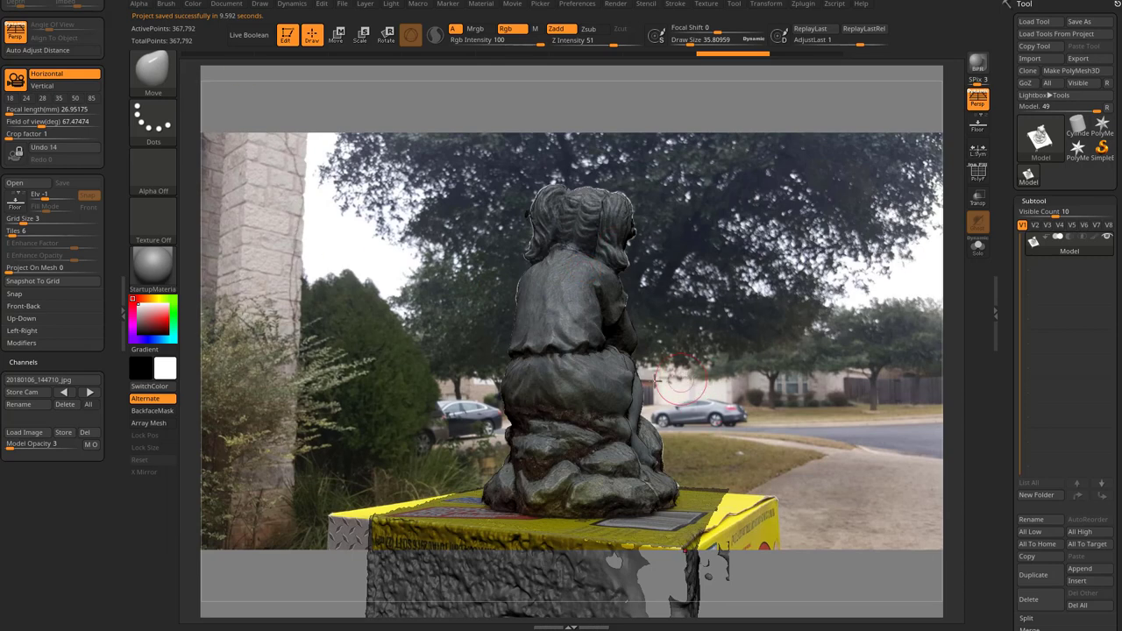
mouse_move(551, 322)
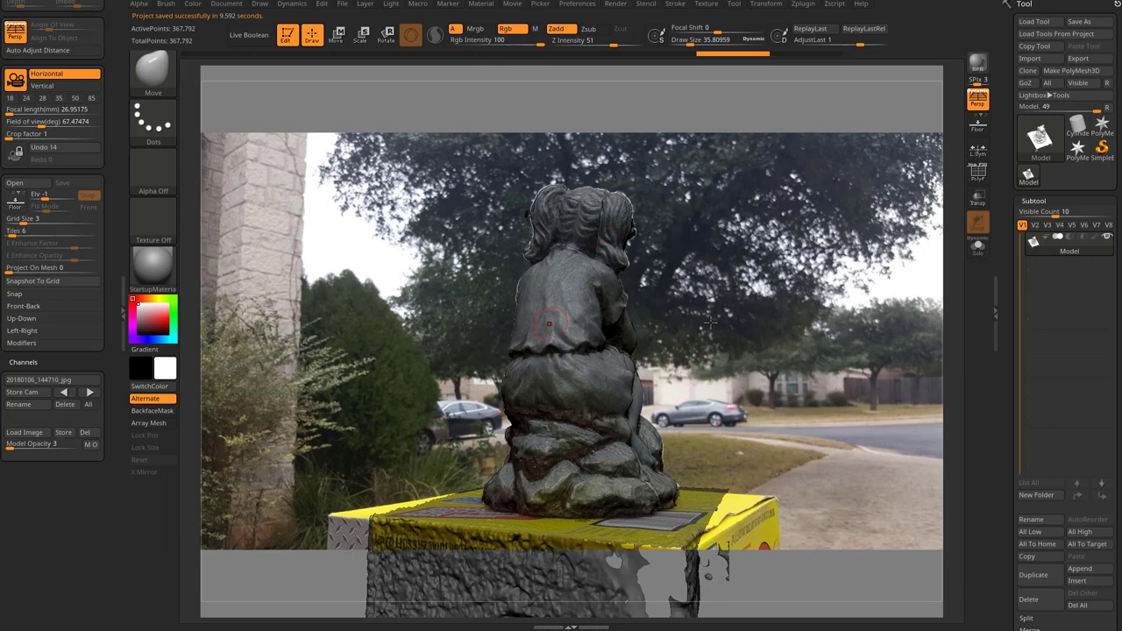
mouse_move(760, 361)
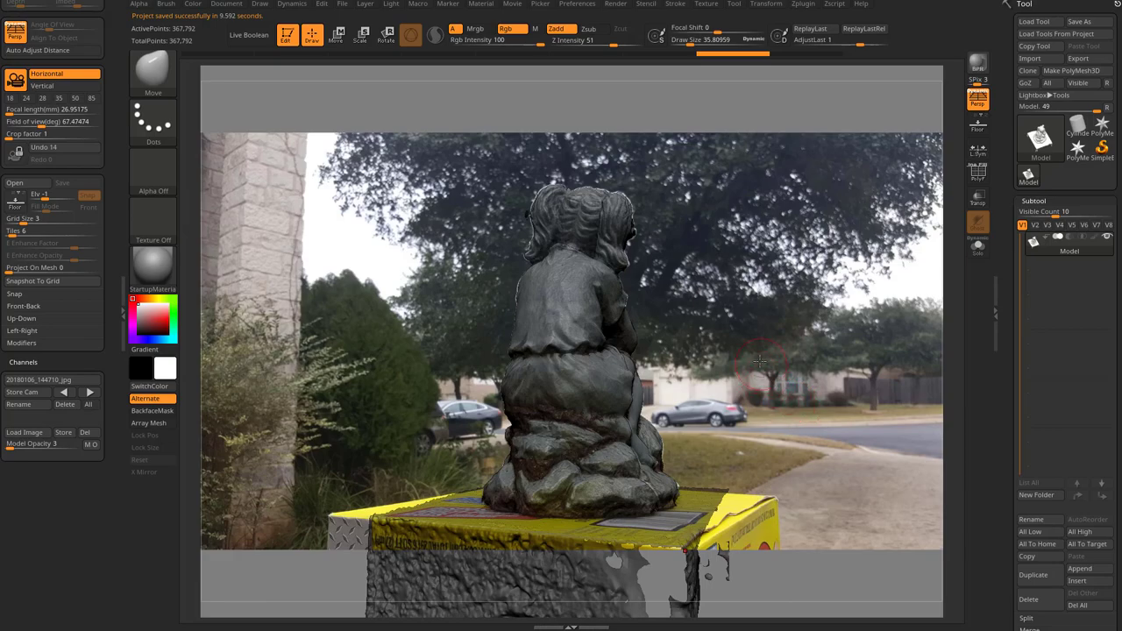